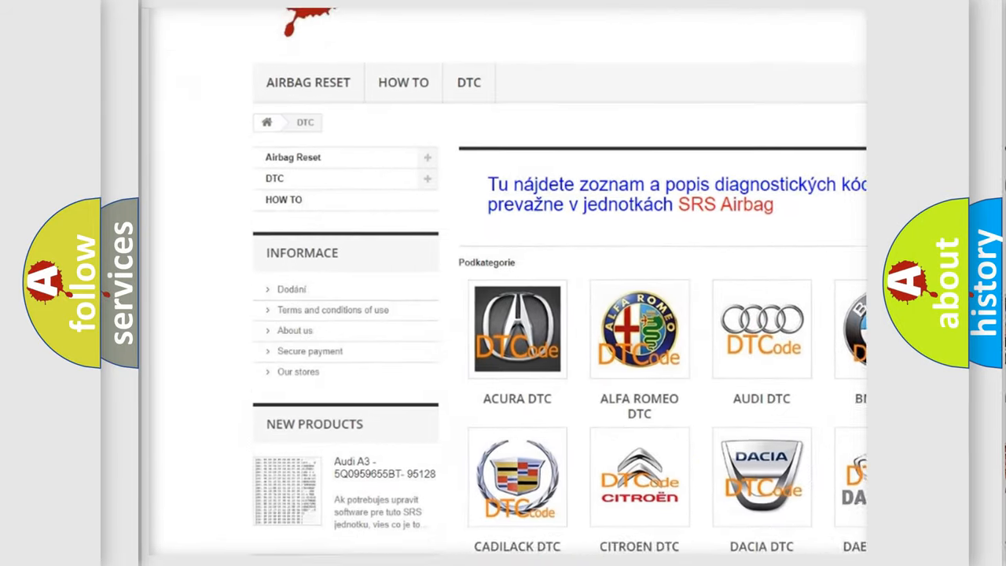
pyautogui.scroll(-3)
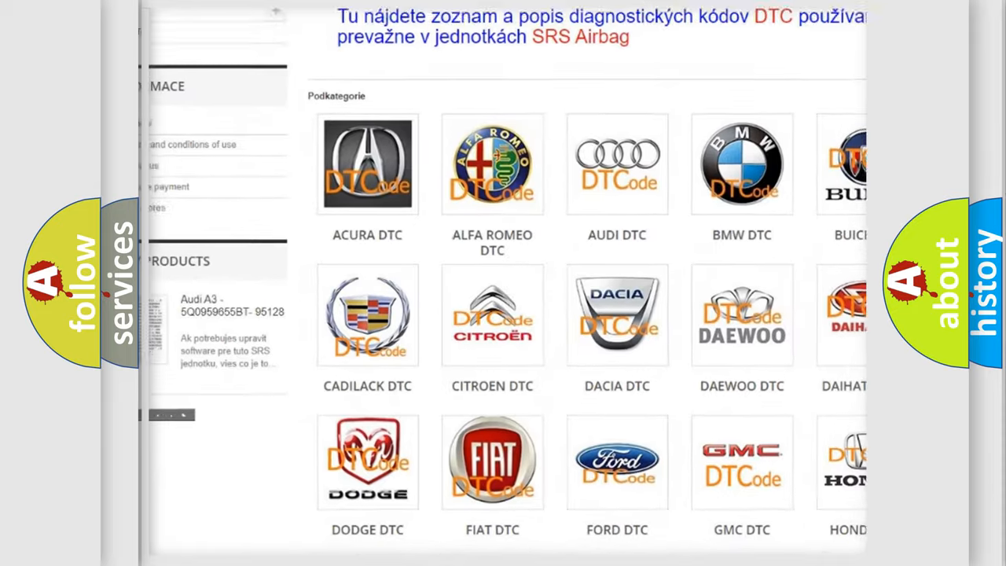
pyautogui.scroll(-3)
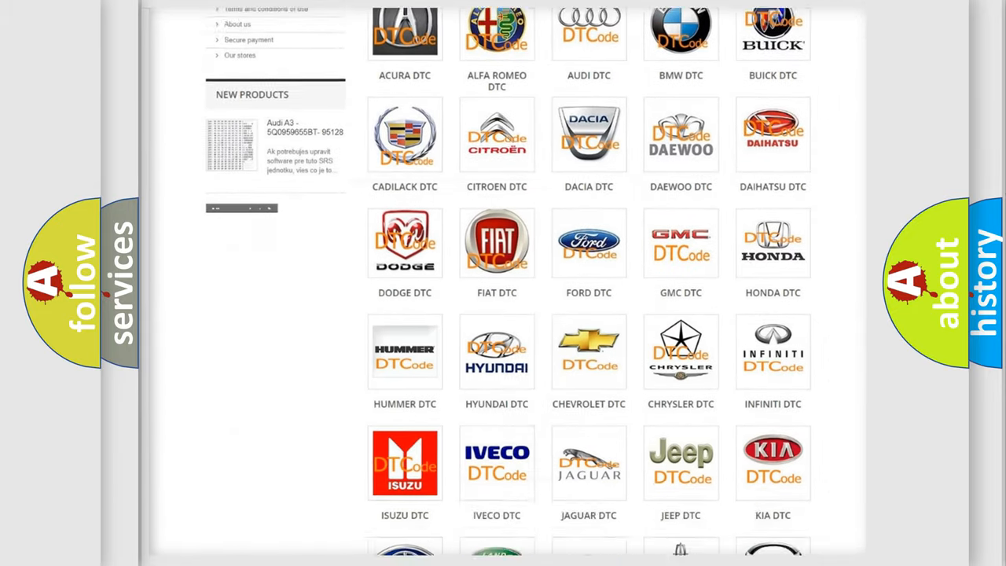
pyautogui.scroll(-3)
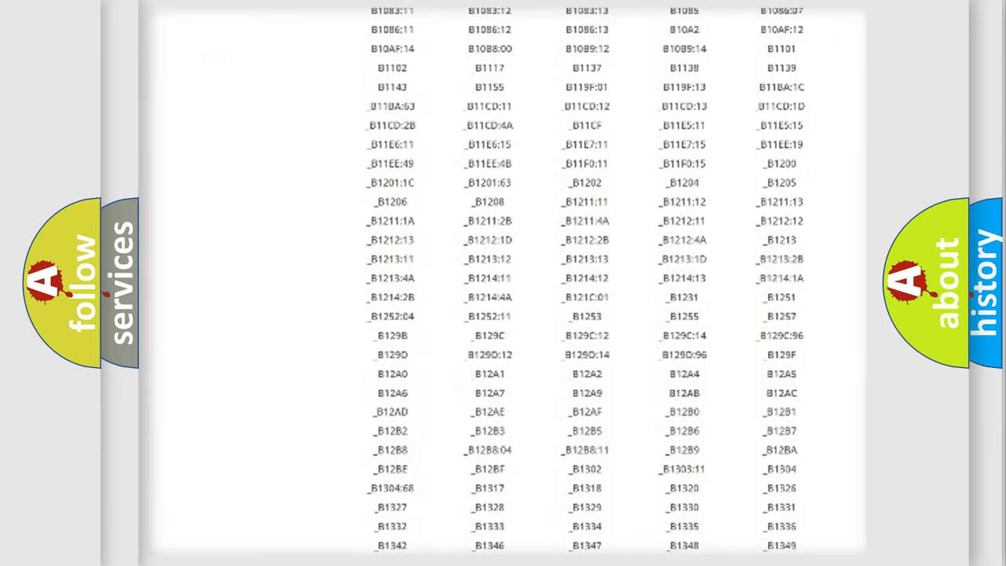
pyautogui.scroll(-3)
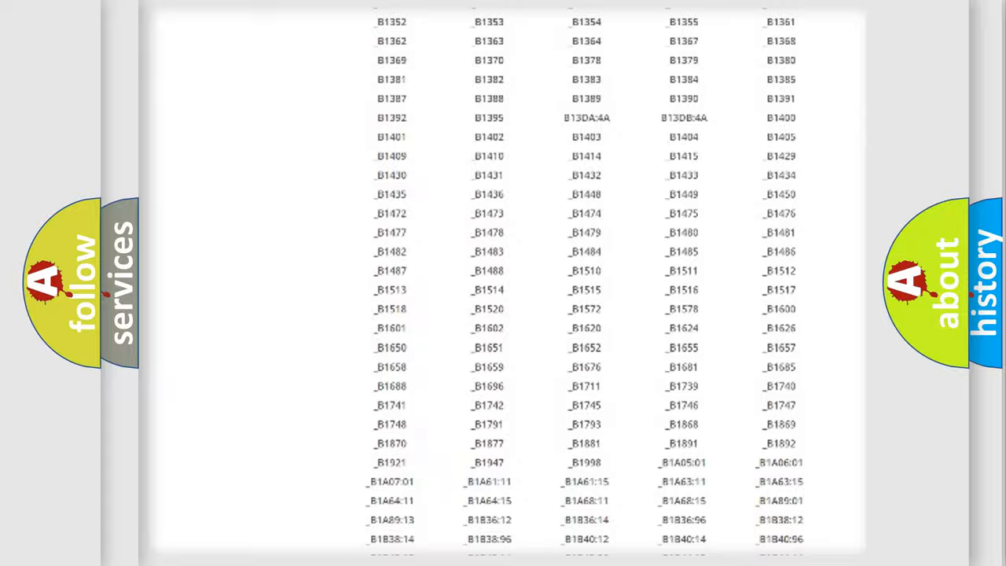